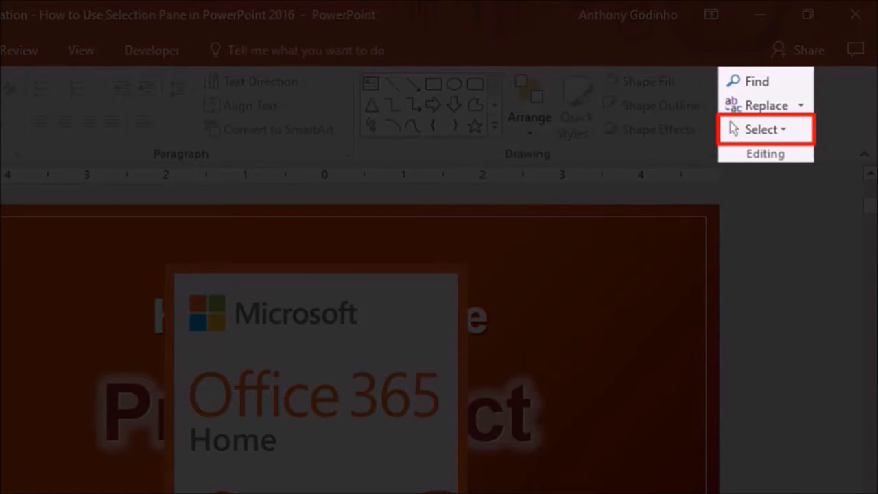
# Step: Open the Selection Pane from the Select menu on the Home tab
pyautogui.click(761, 129)
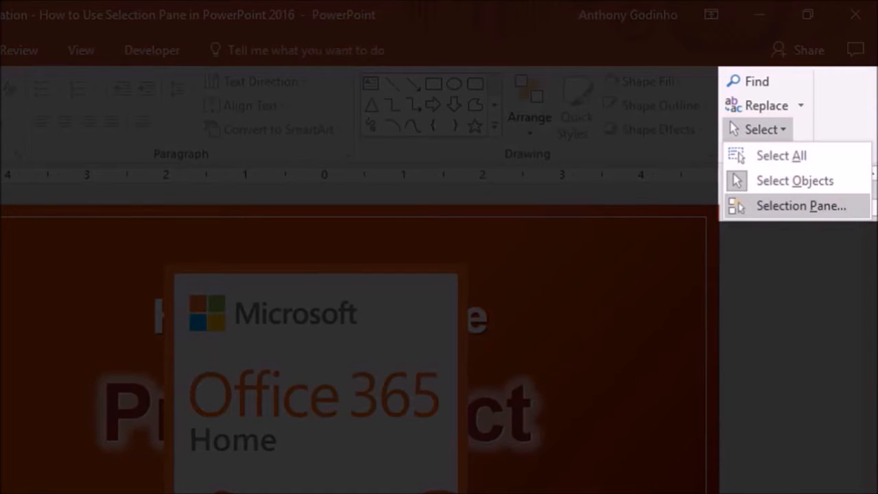
pyautogui.moveTo(800, 206)
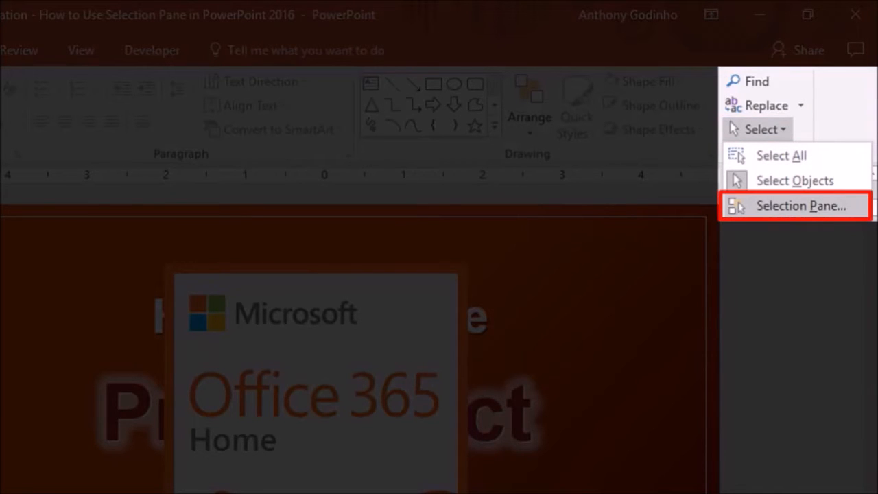
pyautogui.click(800, 205)
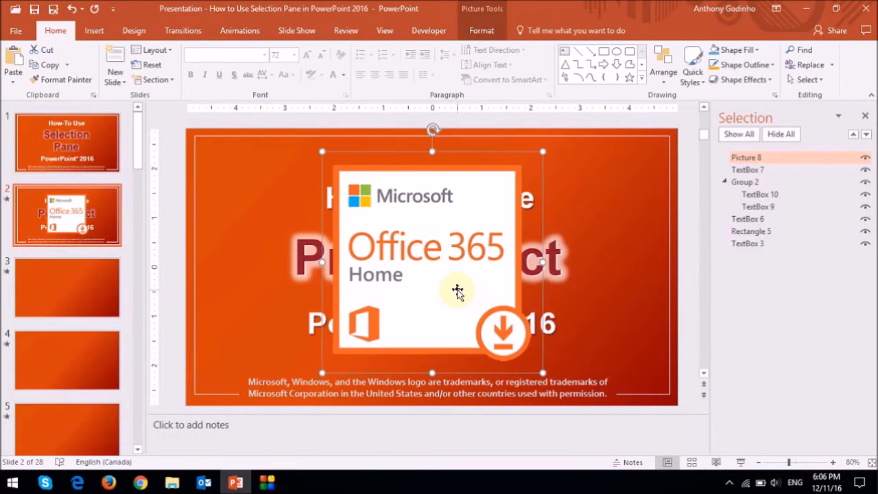
pyautogui.moveTo(793, 162)
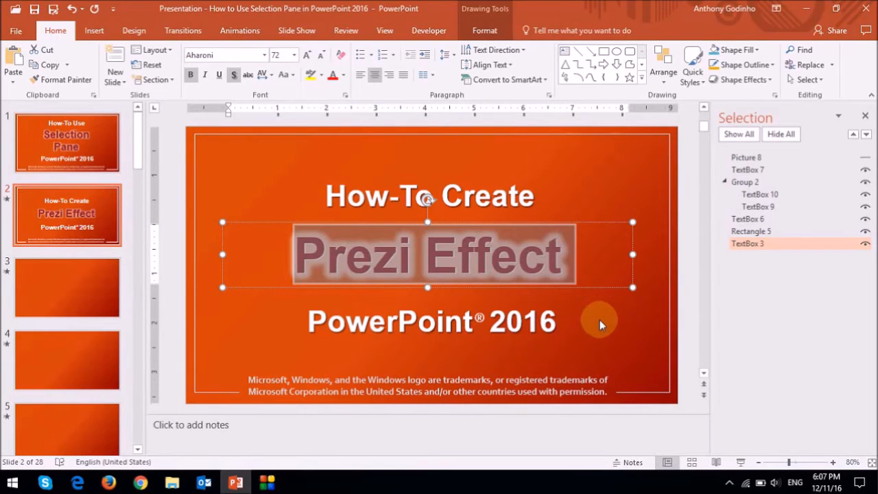
pyautogui.click(747, 157)
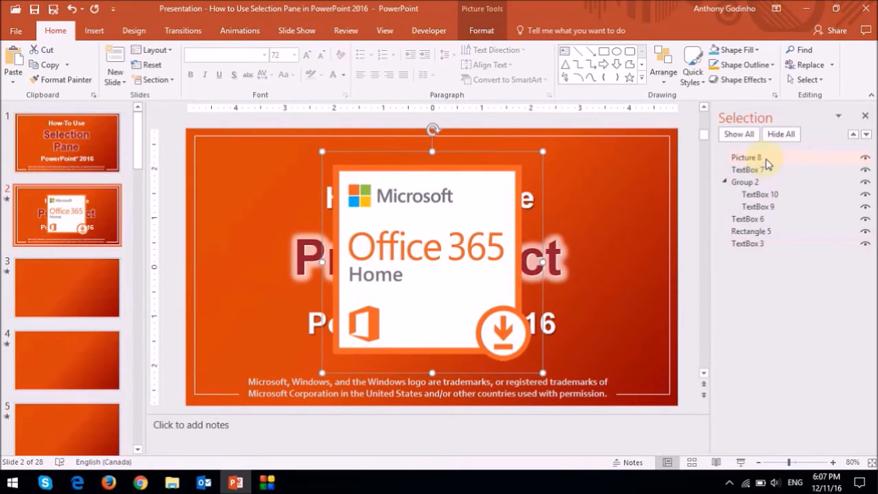
pyautogui.doubleClick(746, 158)
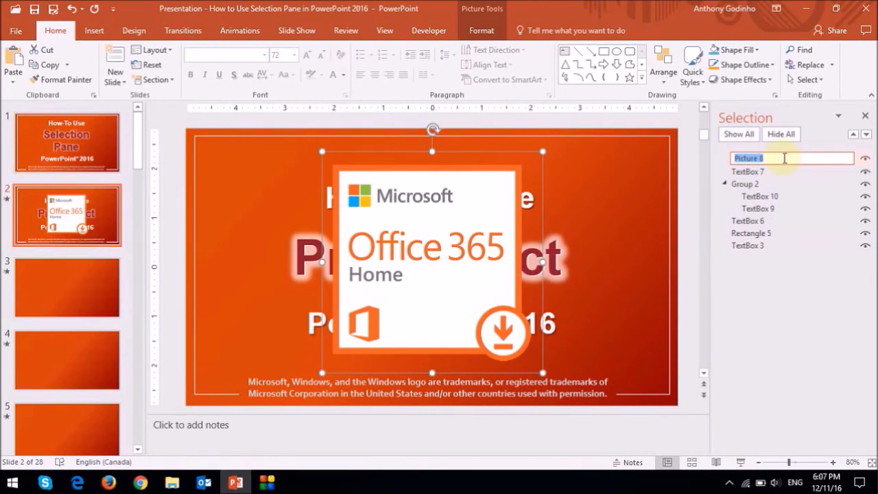
pyautogui.click(865, 158)
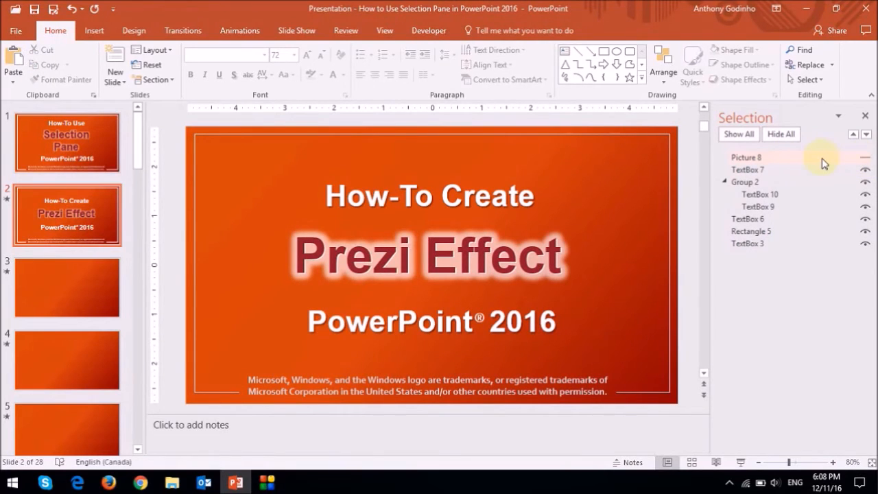
# Step: Use Show All in the Selection Pane to restore the hidden Office 365 Home image
pyautogui.click(738, 134)
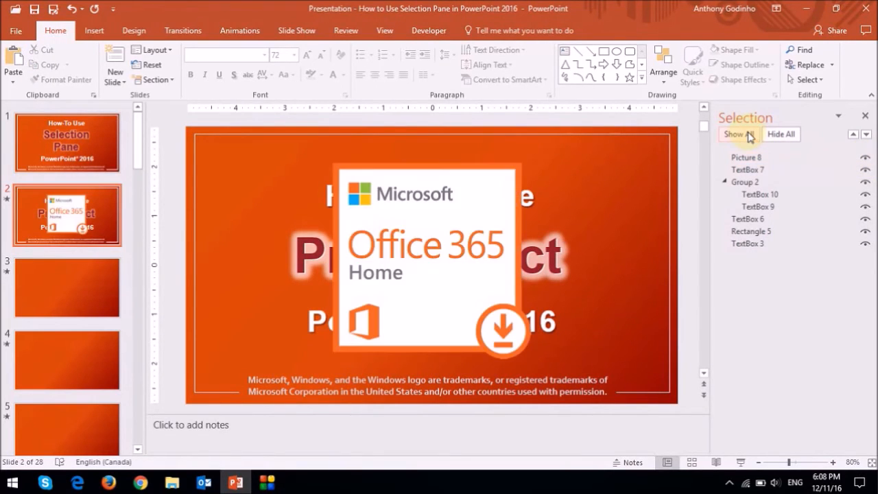